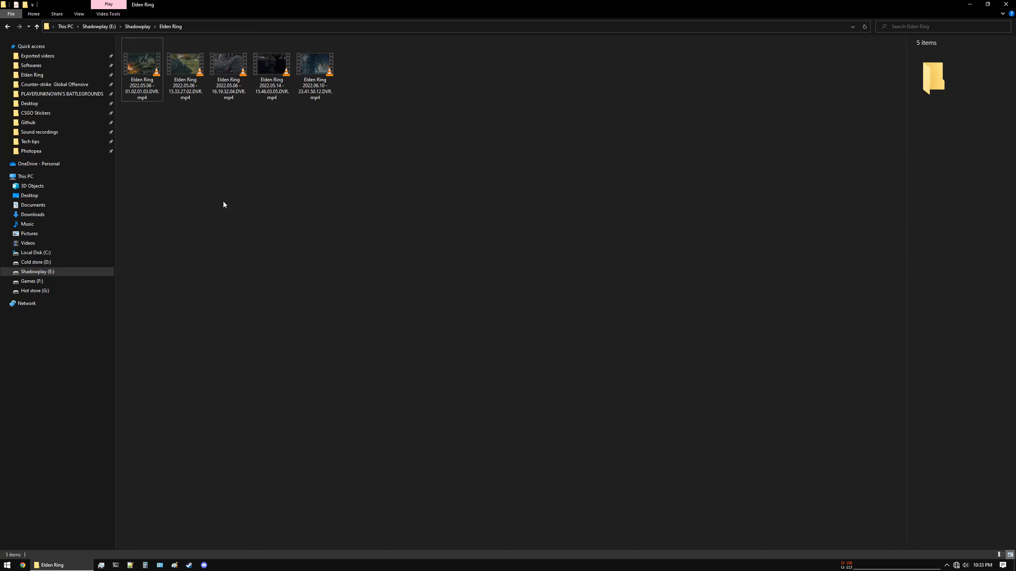
mouse_move(154, 140)
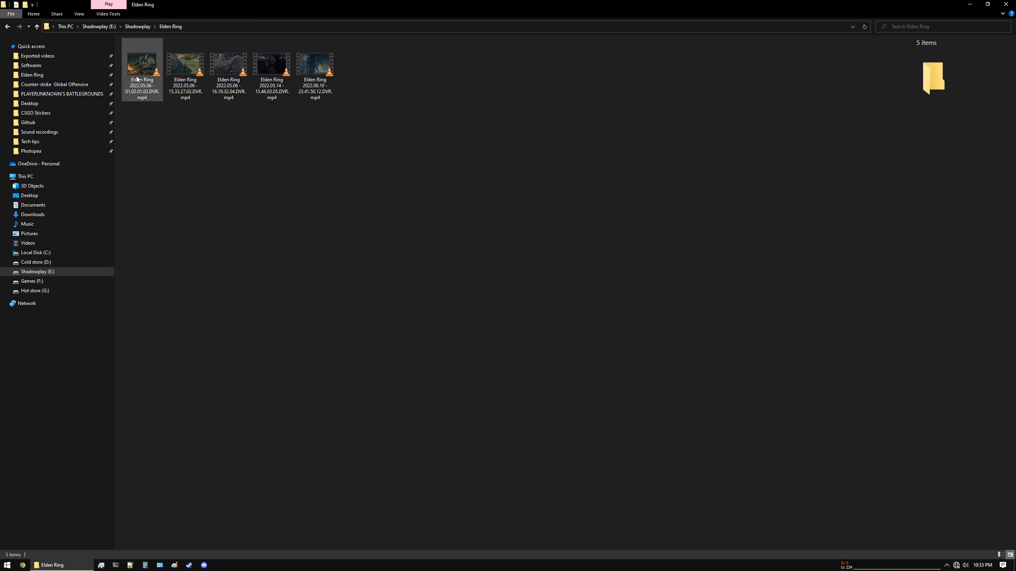
mouse_move(139, 69)
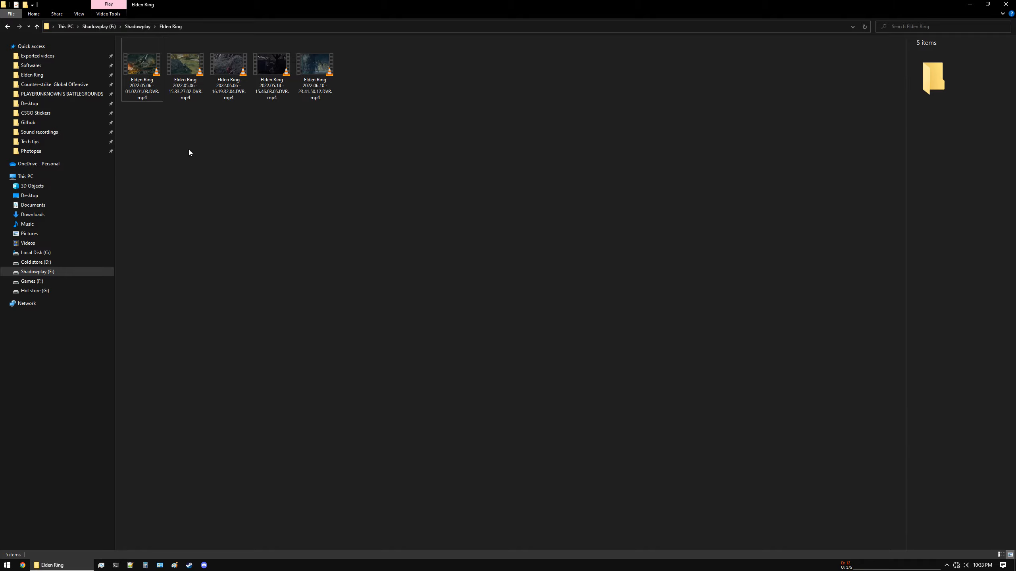
Open the earliest Elden Ring recording and show VLC's Advanced Controls from the View menu
click(142, 63)
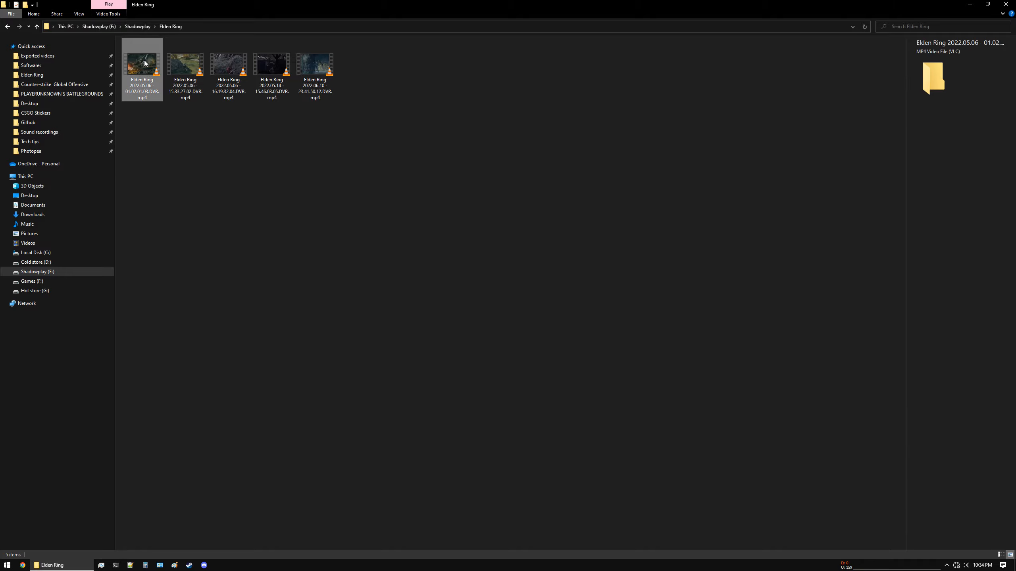
double_click(141, 63)
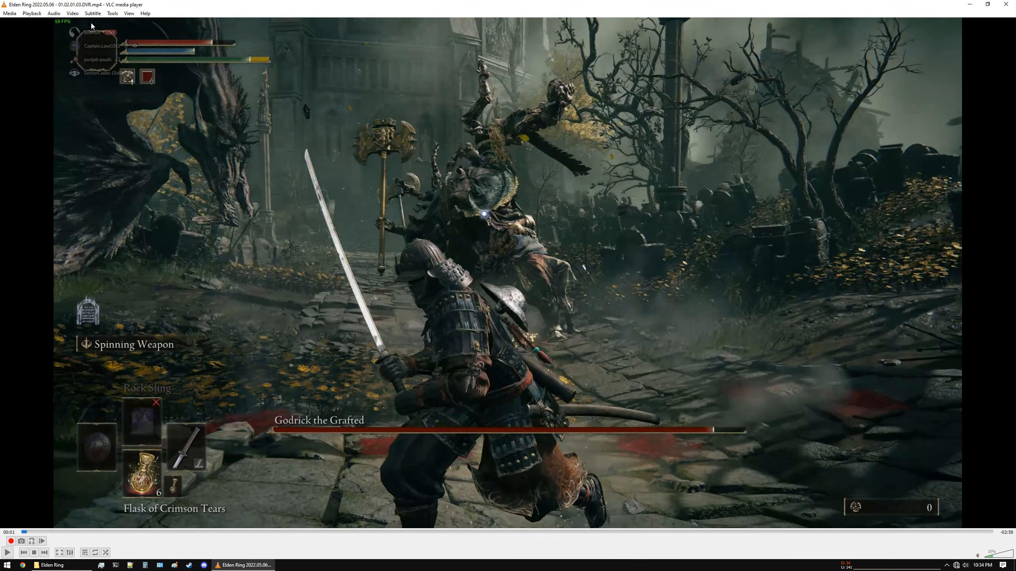
click(303, 33)
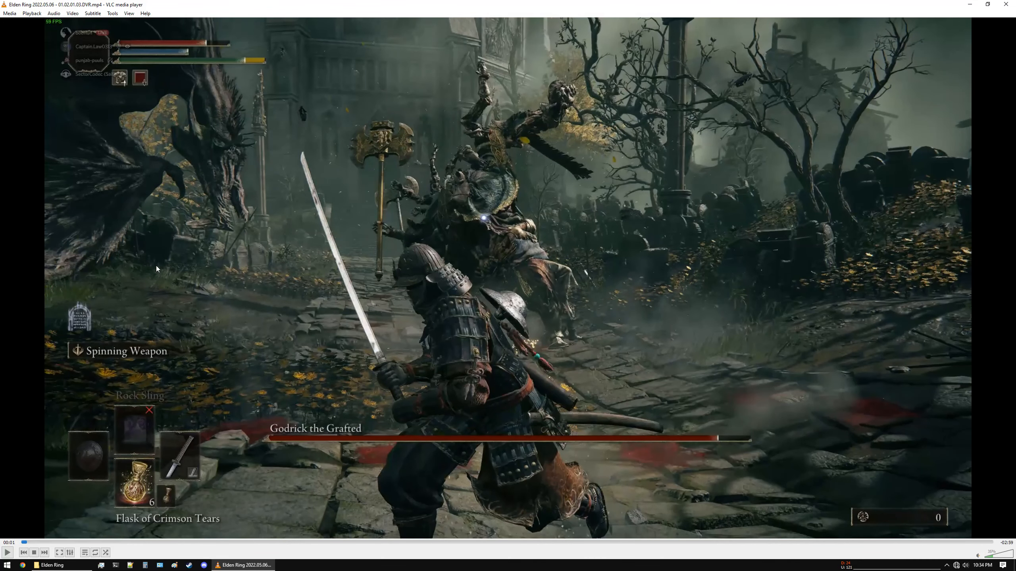
click(128, 12)
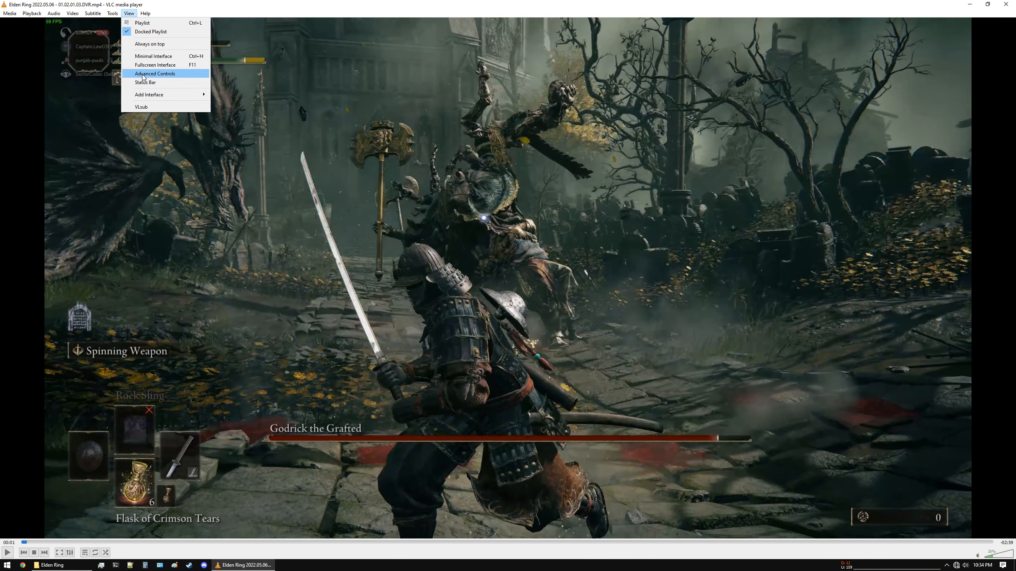
click(154, 73)
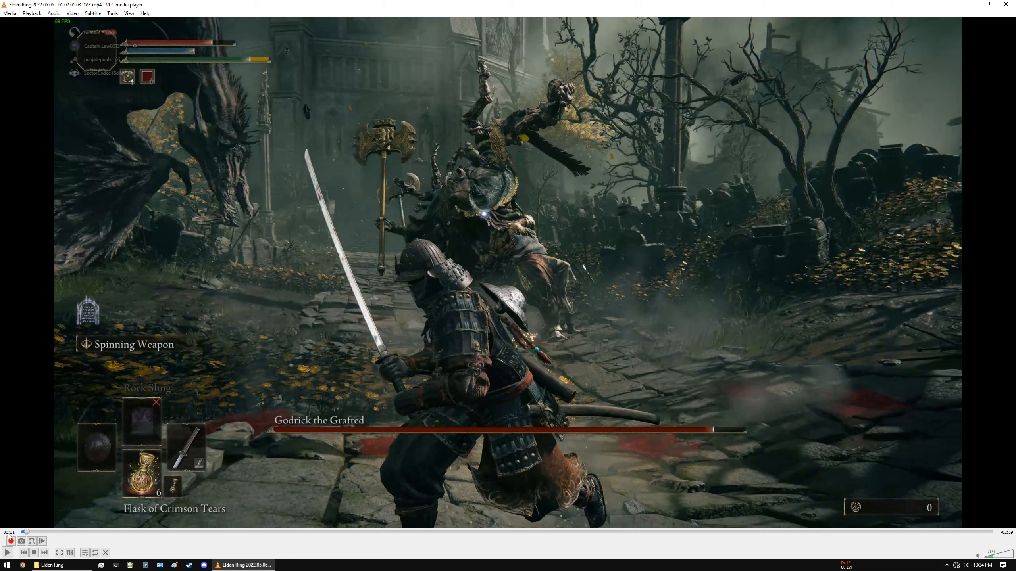
Seek to the 00:52 Godrick fight, start recording, and let playback run about ten seconds
click(298, 531)
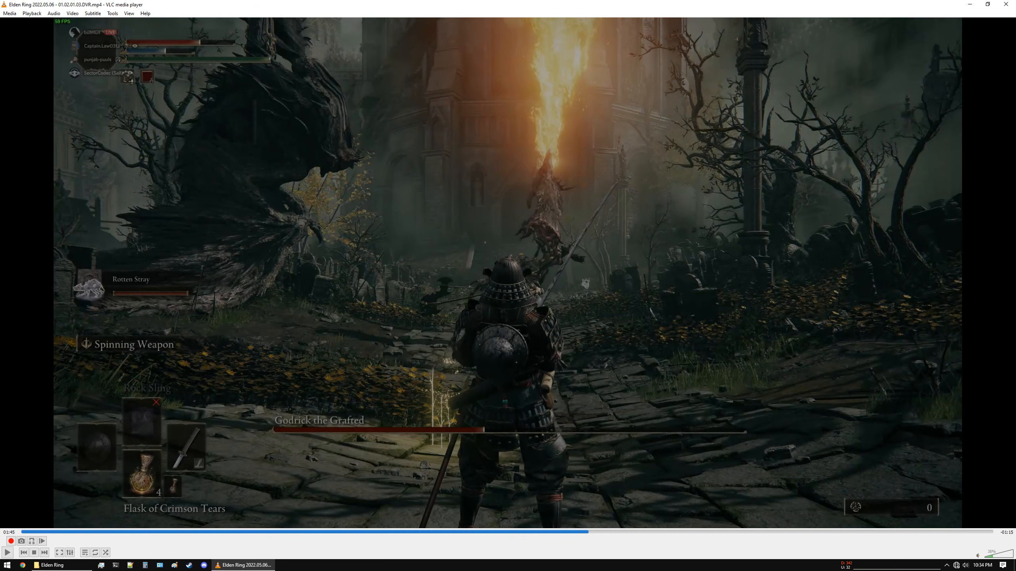
click(720, 531)
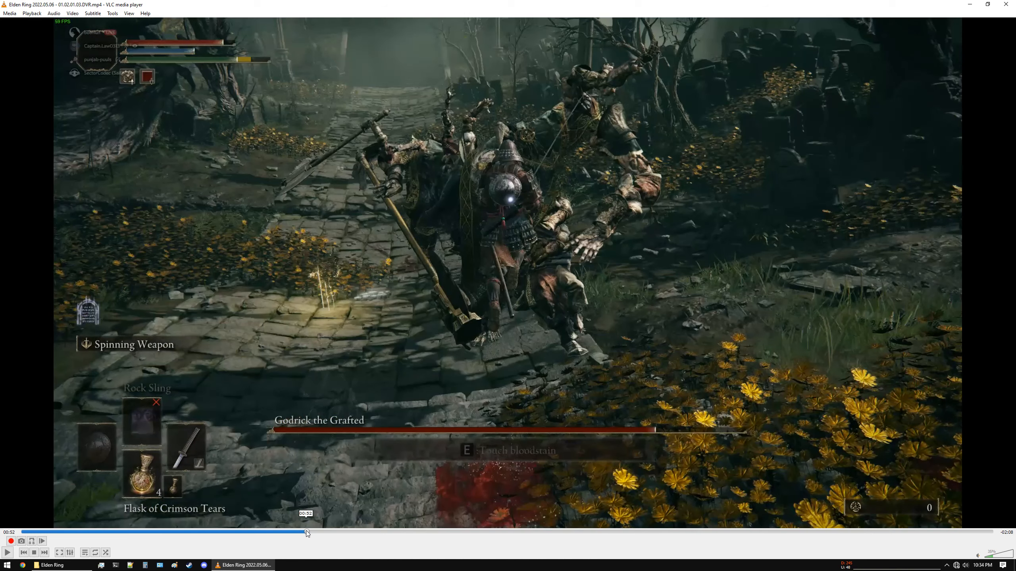
click(9, 541)
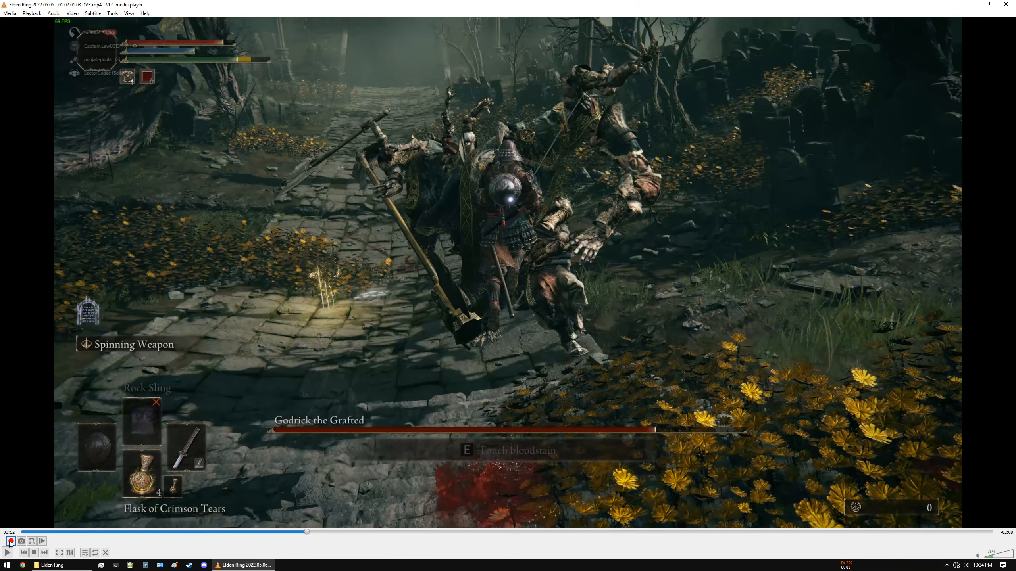
click(7, 553)
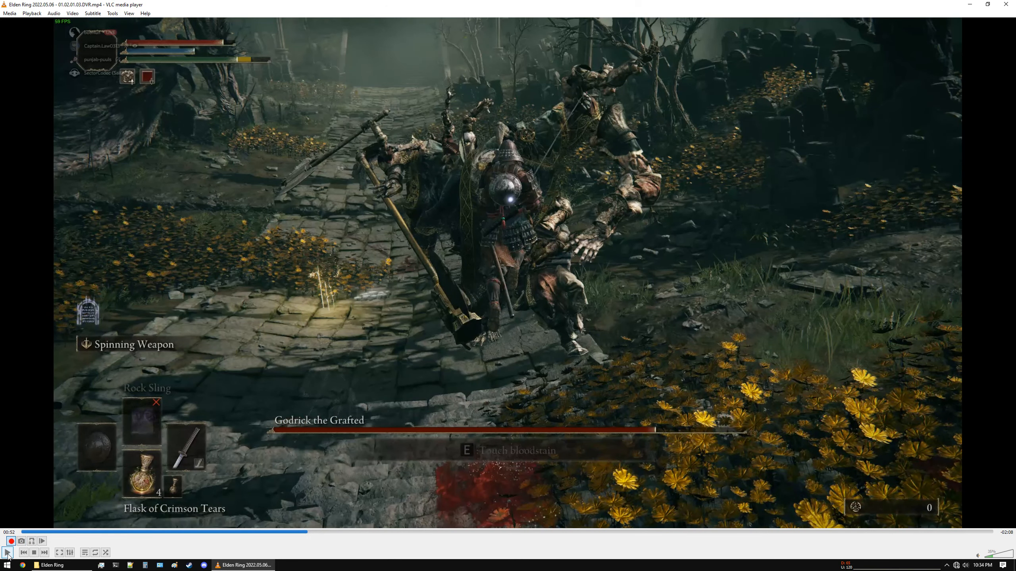
click(8, 553)
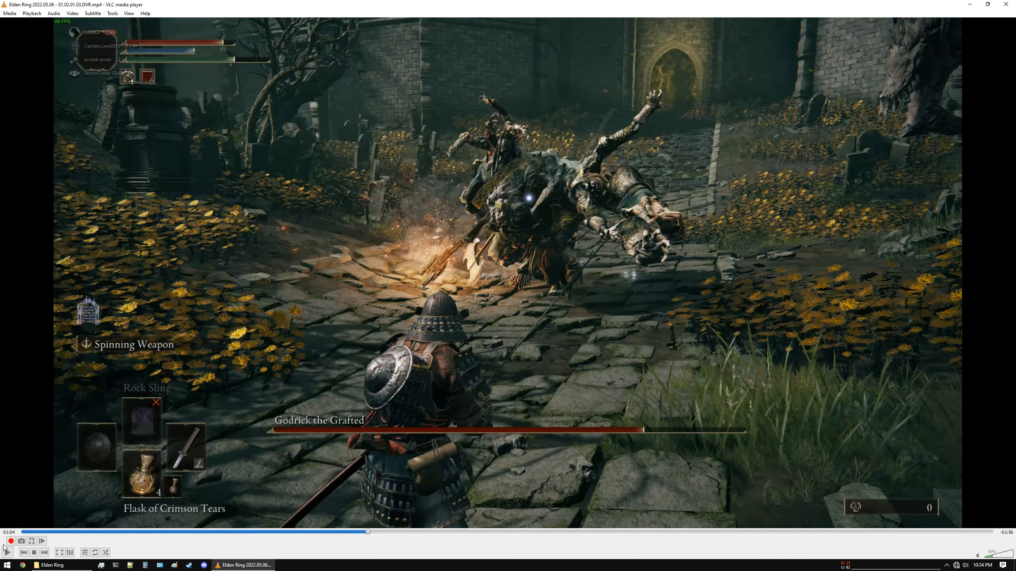
mouse_move(189, 463)
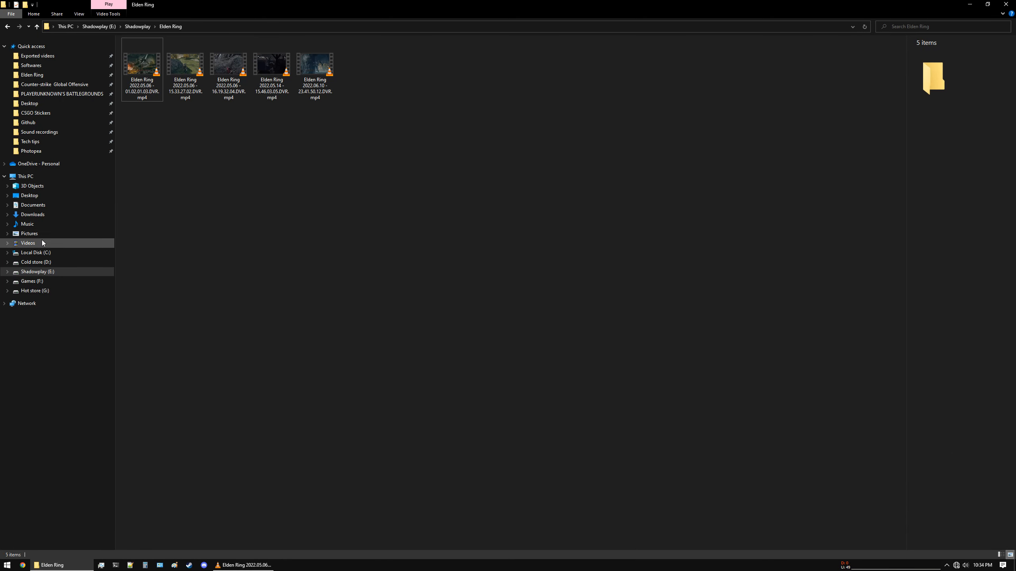
click(28, 243)
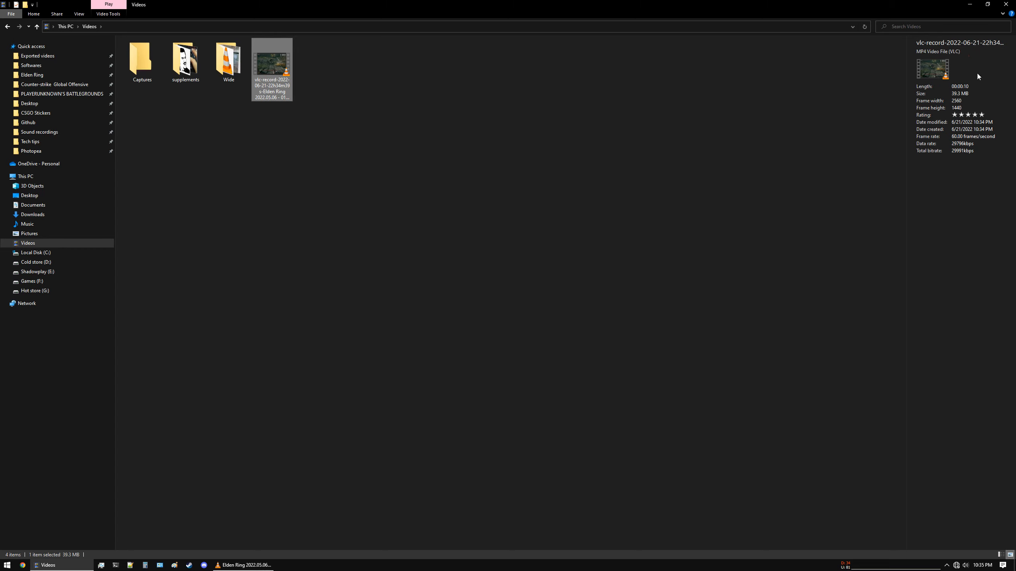
mouse_move(955, 148)
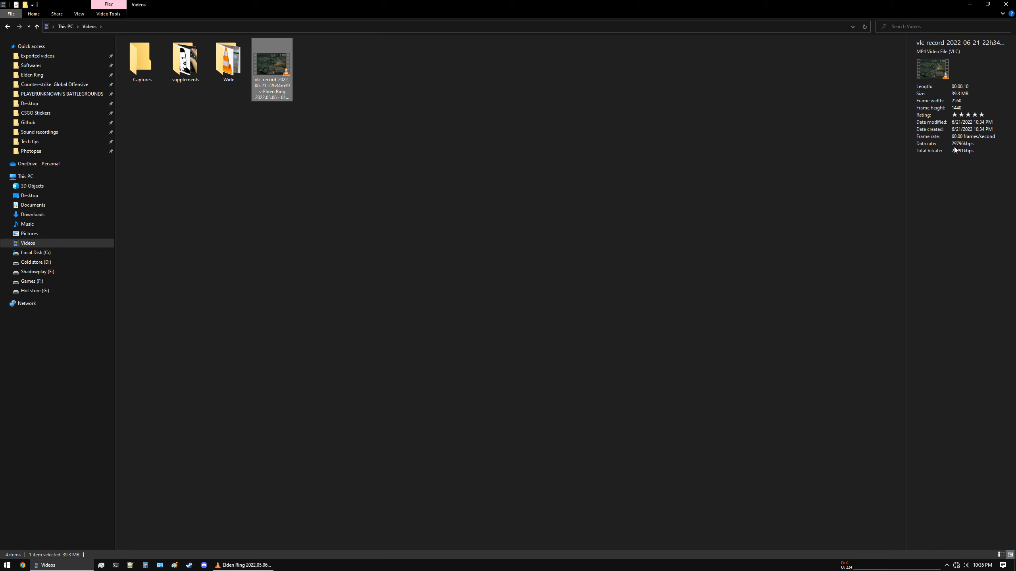
mouse_move(959, 150)
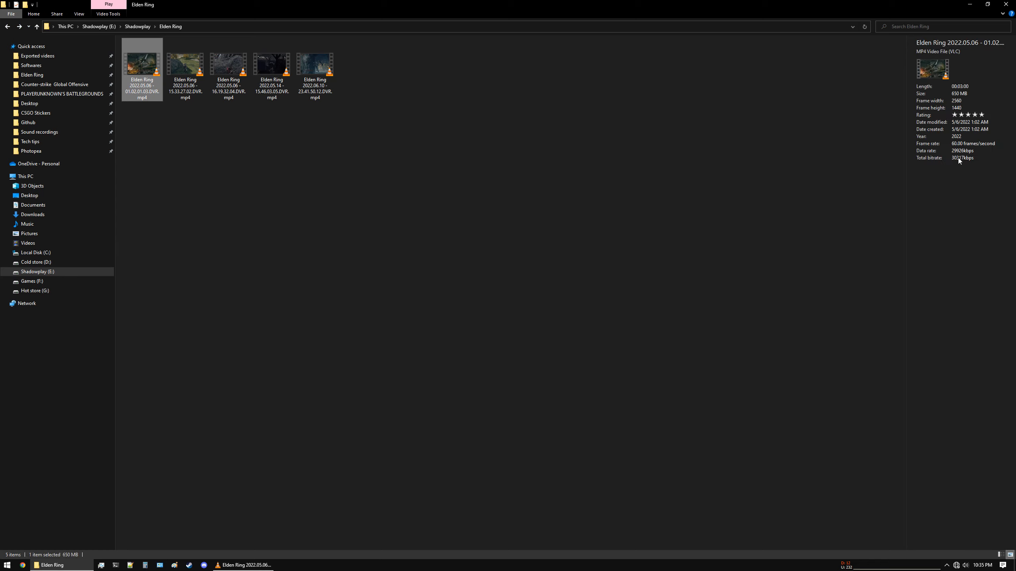
mouse_move(717, 288)
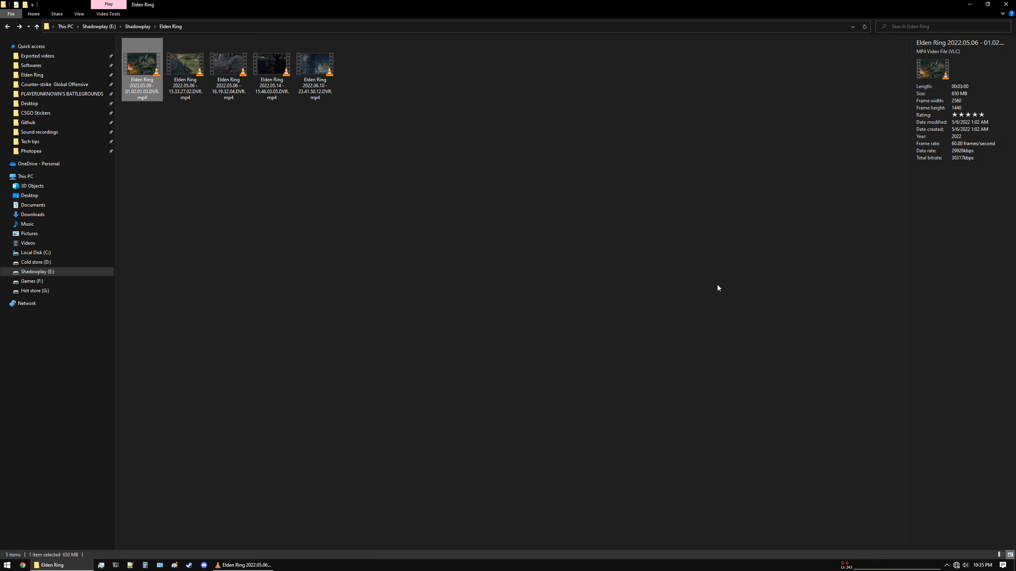